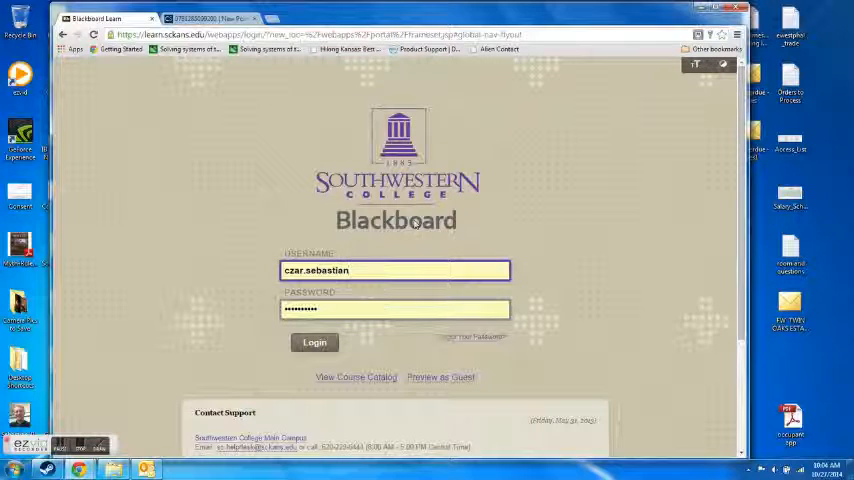
Sign in to the college Blackboard account and land on the My Blackboard home page.
{"action": "left_click", "coordinate": [200, 18]}
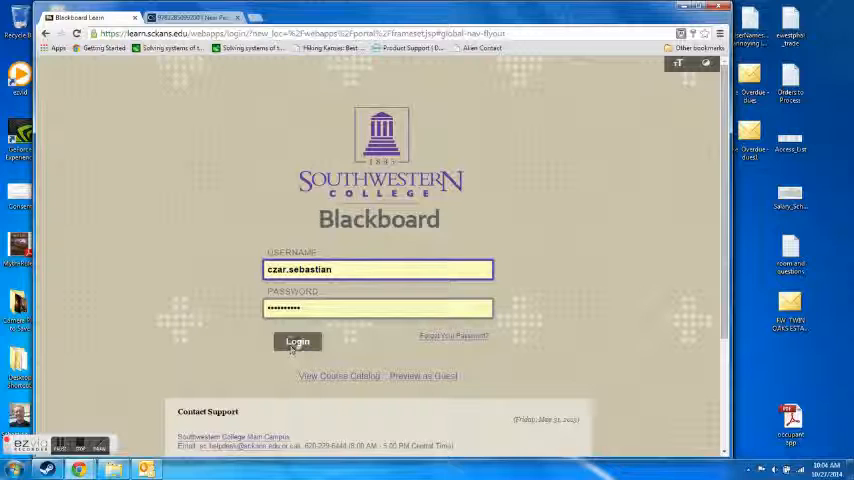
{"action": "left_click", "coordinate": [297, 341]}
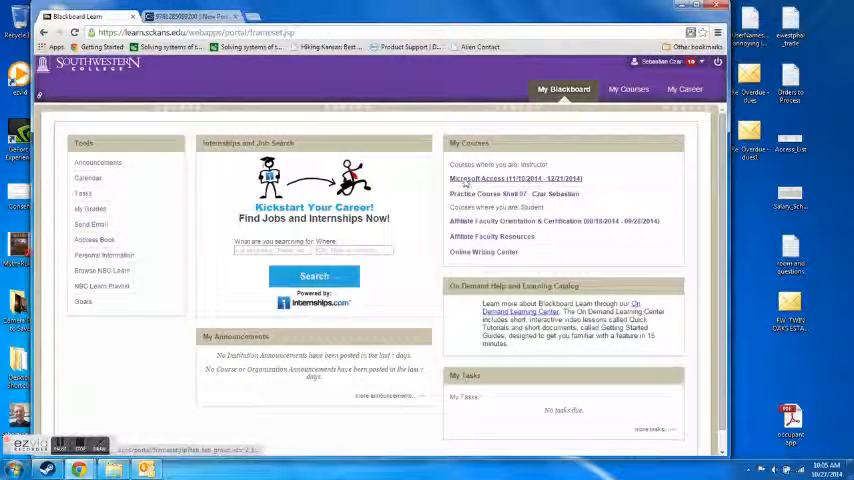
Enter the Microsoft Access course (COT 220 PA) and bring up its Unit 1 objectives and readings.
{"action": "left_click", "coordinate": [515, 178]}
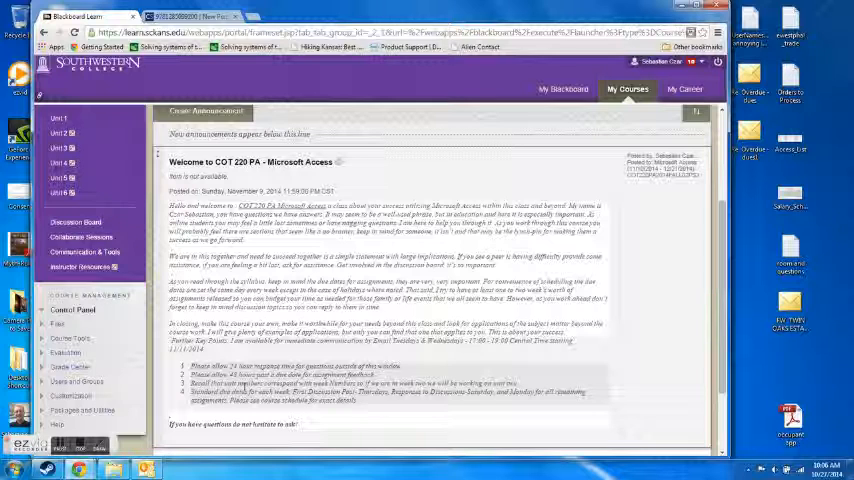
{"action": "left_click", "coordinate": [58, 119]}
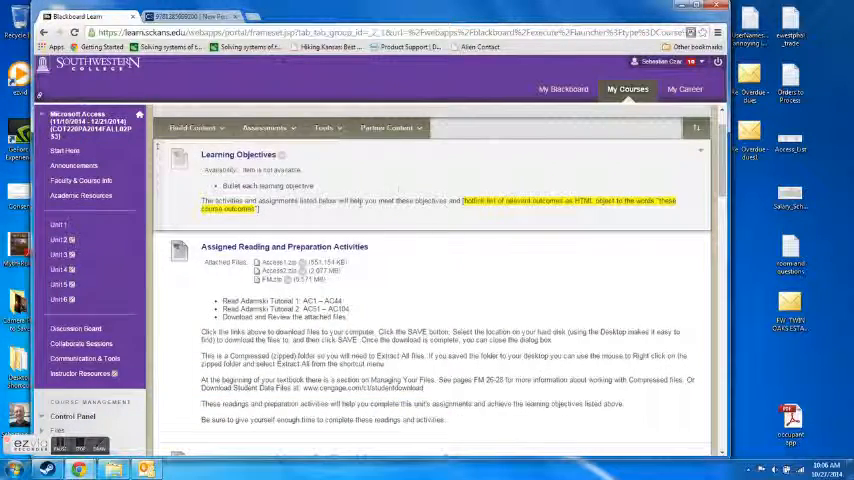
Scroll the Unit 1 page down to the assigned reading activities and the Access1.zip attachment.
{"action": "scroll", "scroll_direction": "down", "scroll_amount": 3}
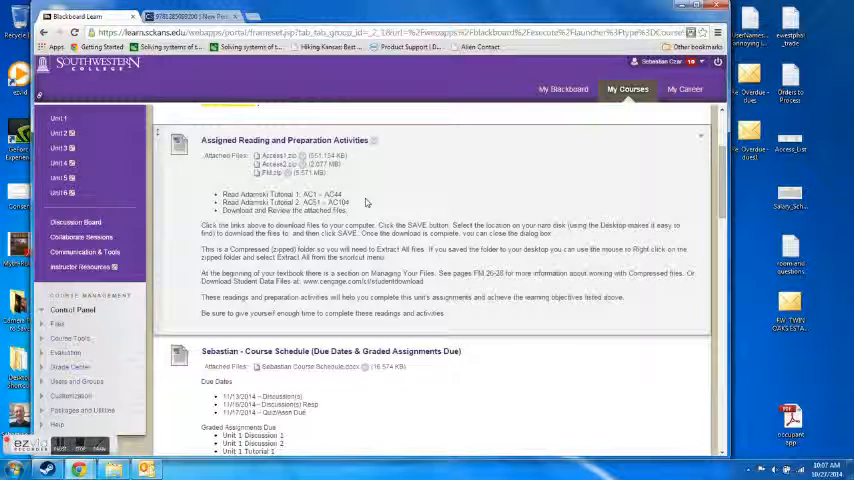
{"action": "mouse_move", "coordinate": [437, 208]}
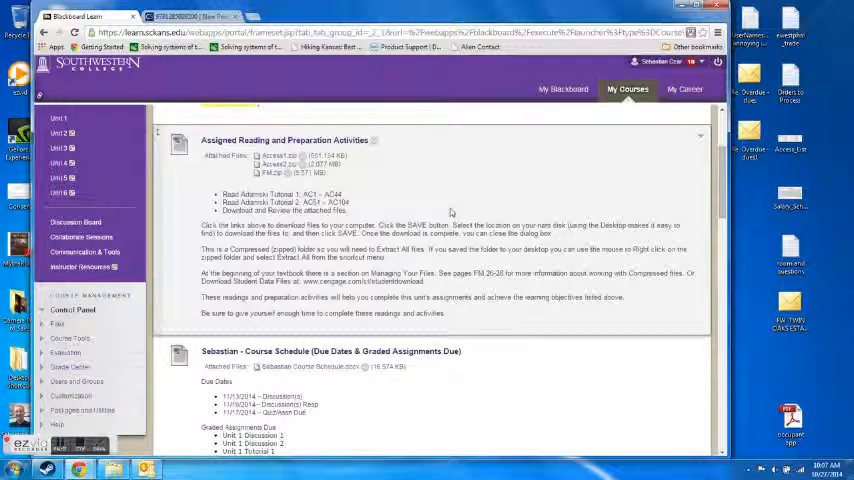
{"action": "mouse_move", "coordinate": [408, 205]}
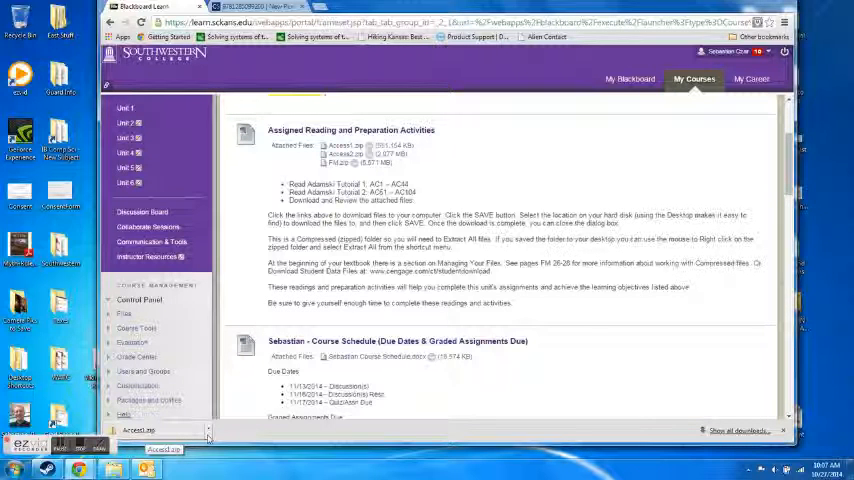
Extract the downloaded Access1.zip into an Access1 folder on the desktop, resolving the copy conflict.
{"action": "left_click", "coordinate": [138, 430]}
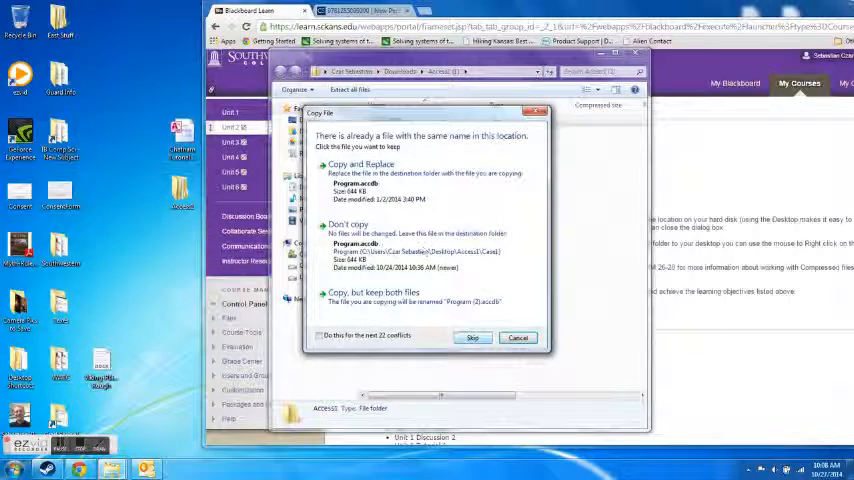
{"action": "left_click", "coordinate": [319, 335]}
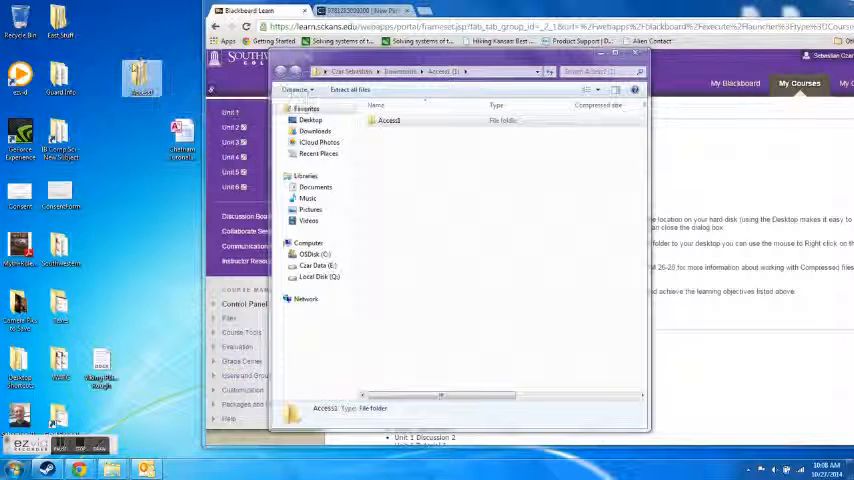
{"action": "double_click", "coordinate": [388, 120]}
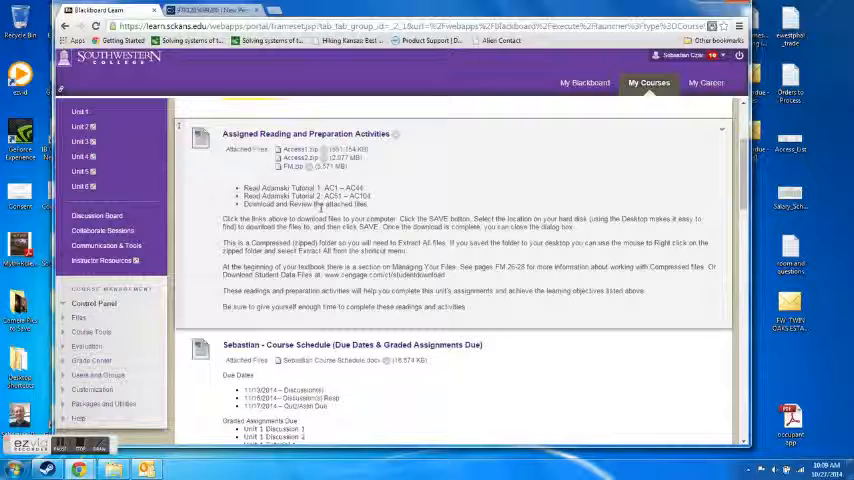
{"action": "scroll", "scroll_direction": "down", "scroll_amount": 3}
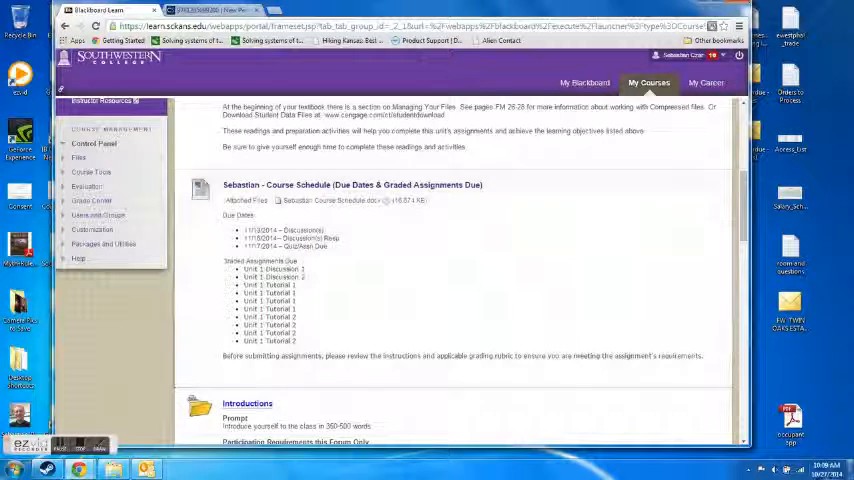
{"action": "left_click", "coordinate": [816, 466]}
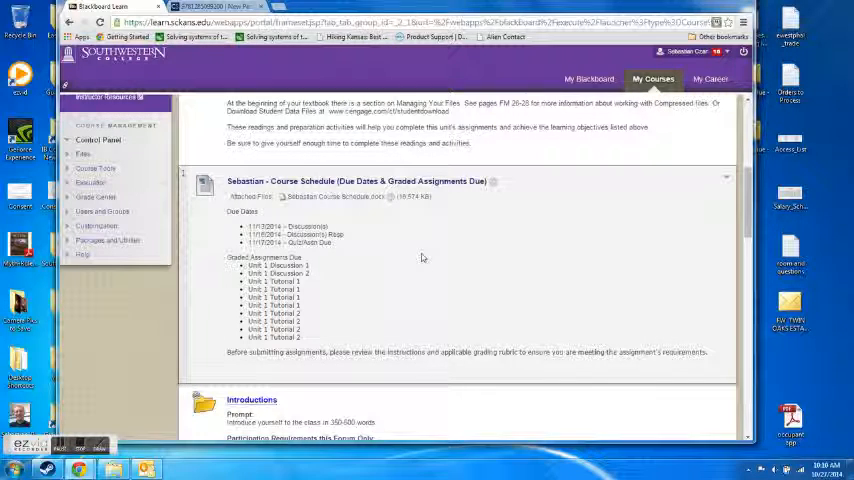
{"action": "scroll", "scroll_direction": "down", "scroll_amount": 3}
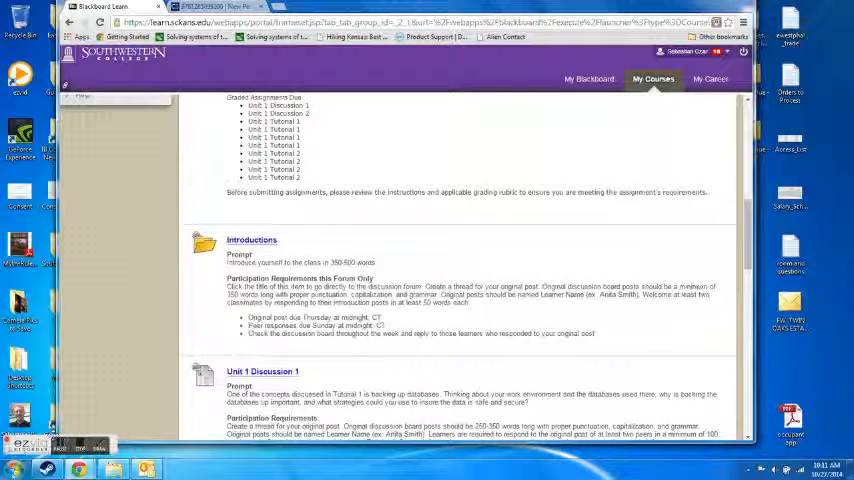
Draft "This is an example of a post" in a new blank Word document.
{"action": "left_click", "coordinate": [12, 468]}
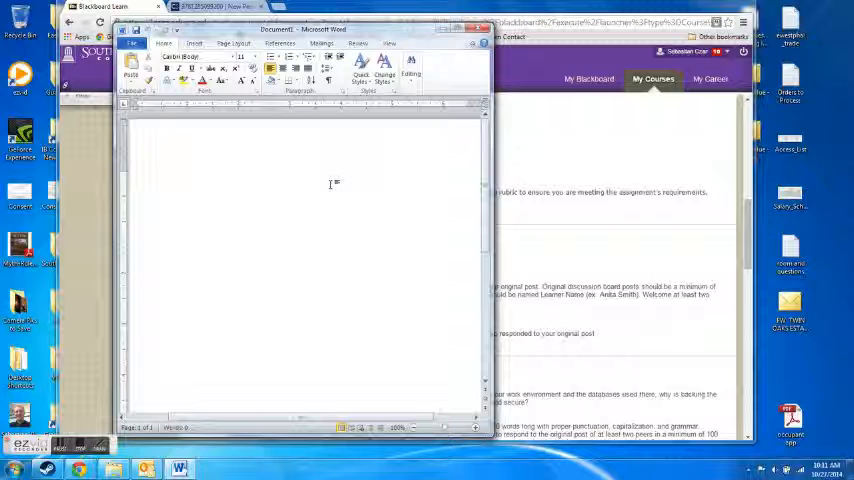
{"action": "type", "text": "This is a"}
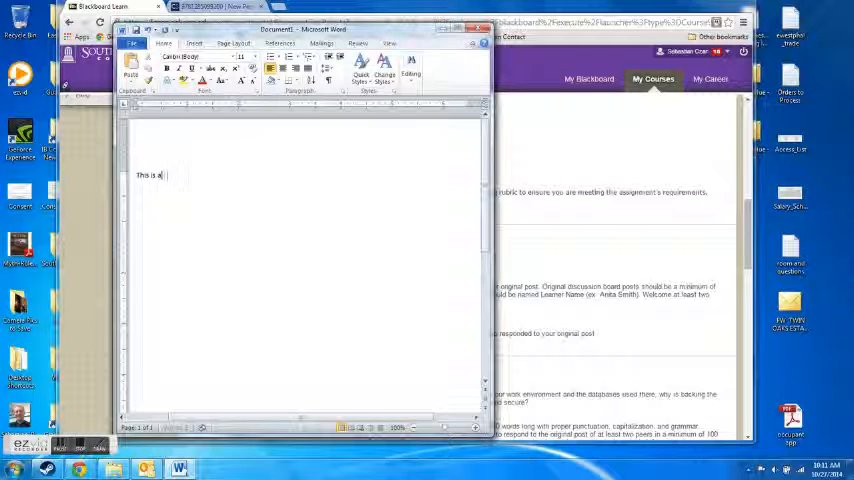
{"action": "type", "text": "n example of a post"}
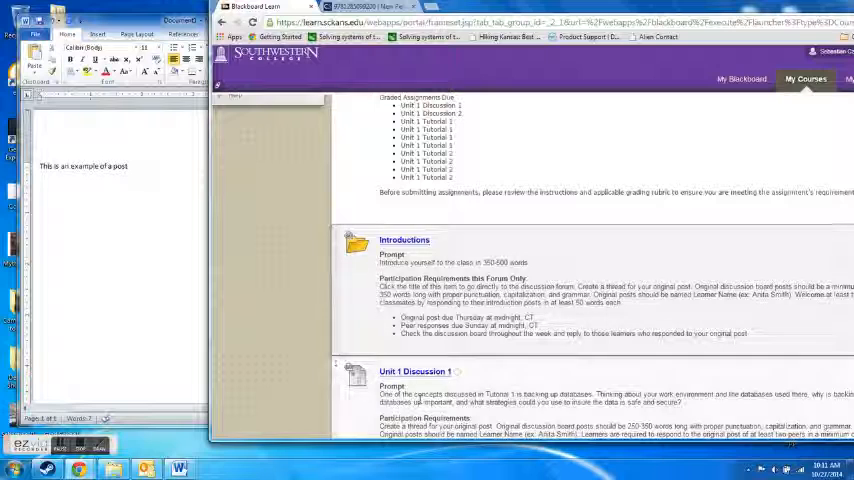
Enter the Introductions forum and start a new thread with an empty subject and message form.
{"action": "left_click", "coordinate": [404, 240]}
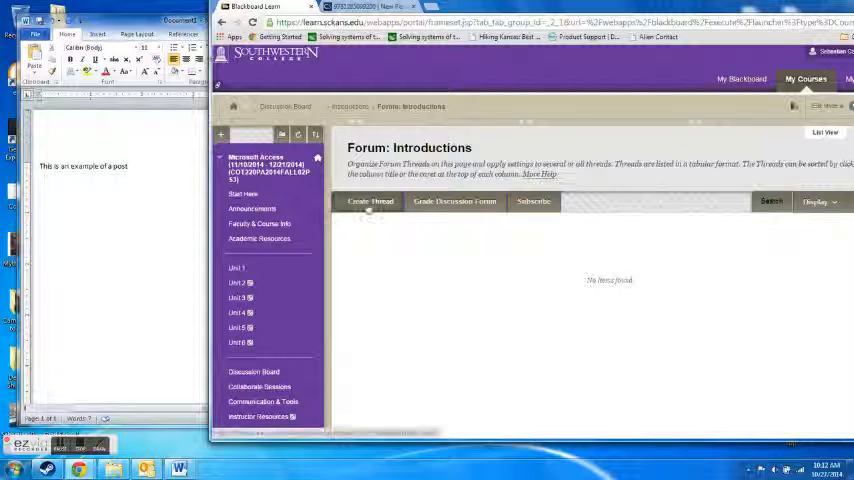
{"action": "left_click", "coordinate": [369, 201]}
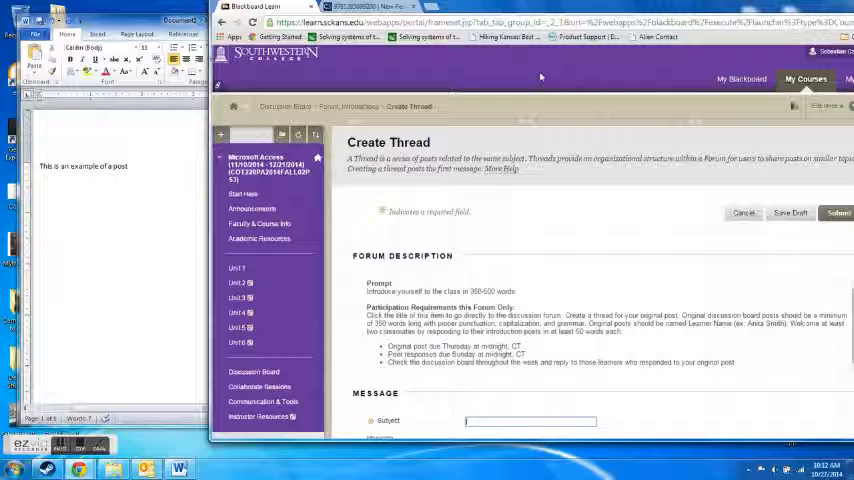
Post a thread titled "Introduction" with the message "This is an example of a post." to the forum.
{"action": "scroll", "scroll_direction": "down", "scroll_amount": 3}
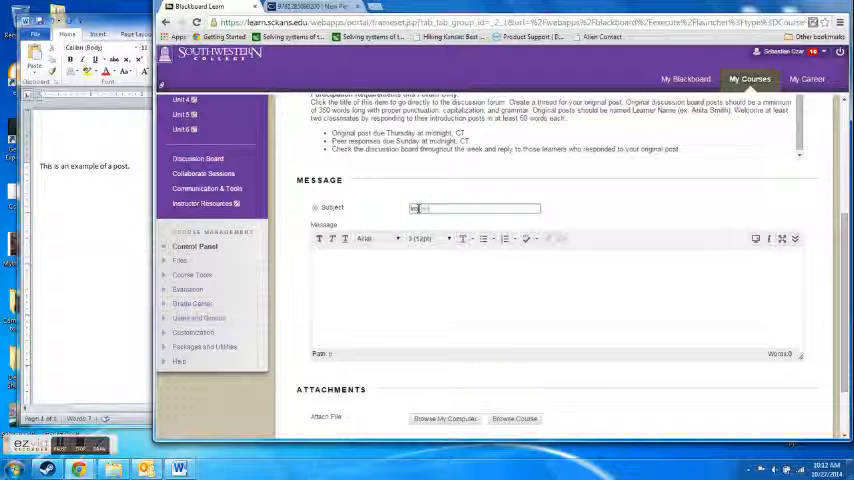
{"action": "type", "text": "Introduction - Example"}
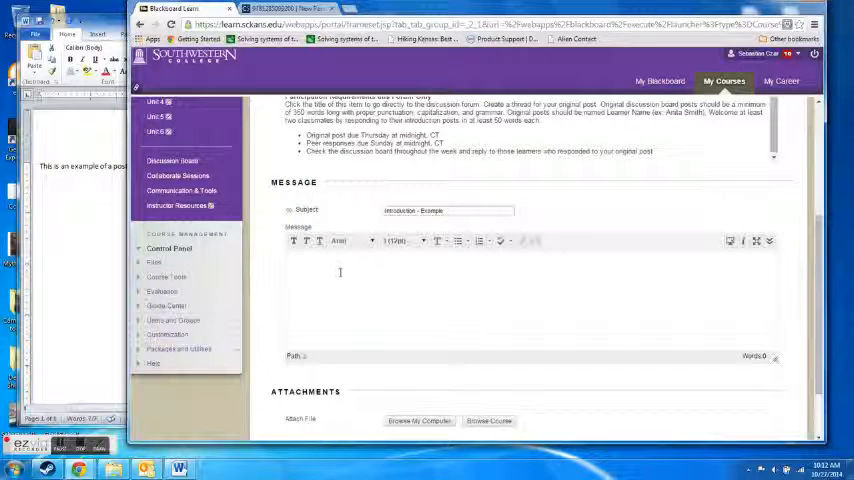
{"action": "type", "text": "This is an example of a post."}
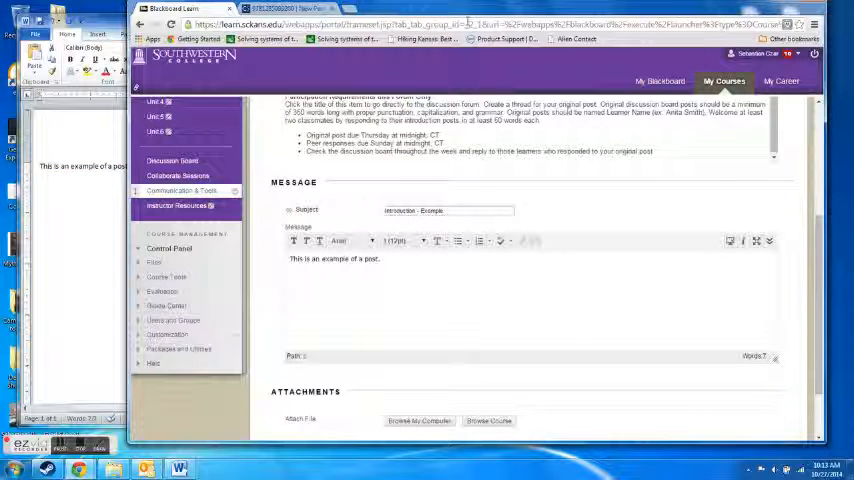
{"action": "scroll", "scroll_direction": "down", "scroll_amount": 3}
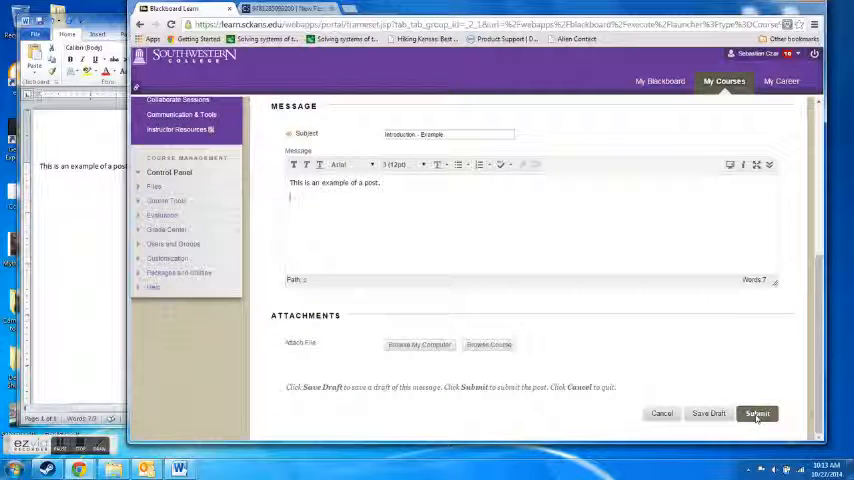
{"action": "left_click", "coordinate": [757, 413]}
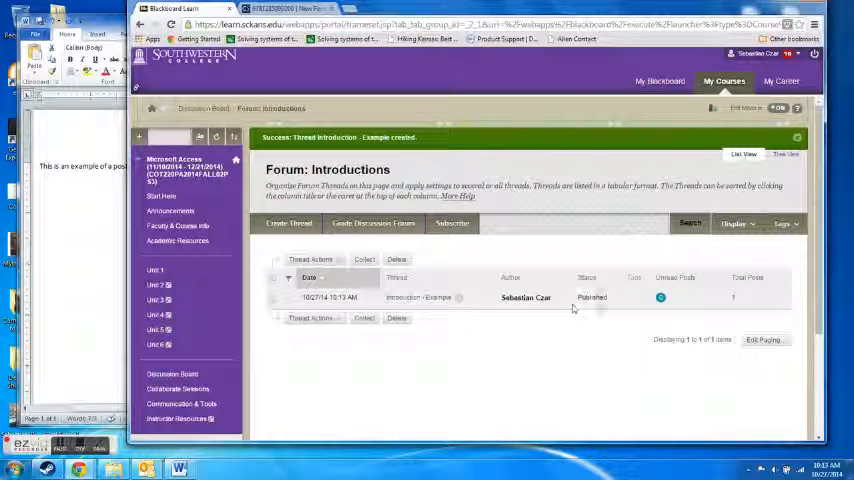
Return to the Unit 1 content page showing the Introductions prompt and Unit 1 Discussion 1.
{"action": "left_click", "coordinate": [274, 297]}
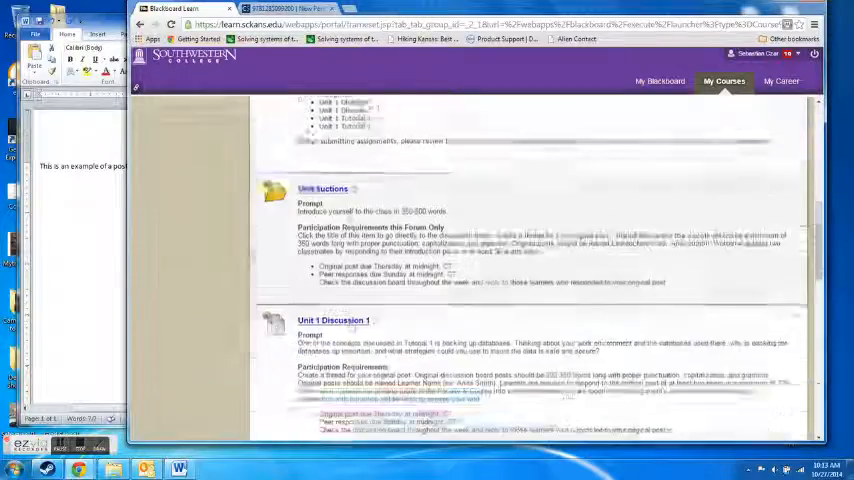
Scroll down the Unit 1 page to the Unit 1 Tutorial 1 item and its CourseSmart textbook link.
{"action": "scroll", "scroll_direction": "down", "scroll_amount": 3}
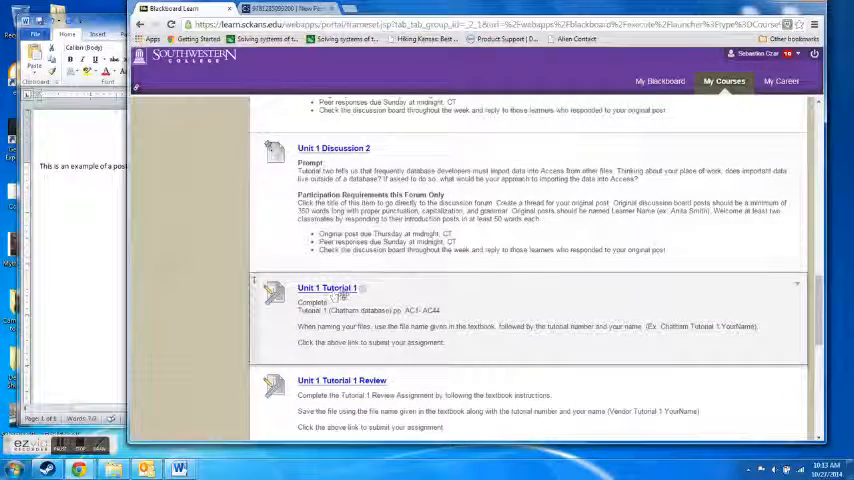
{"action": "scroll", "scroll_direction": "down", "scroll_amount": 3}
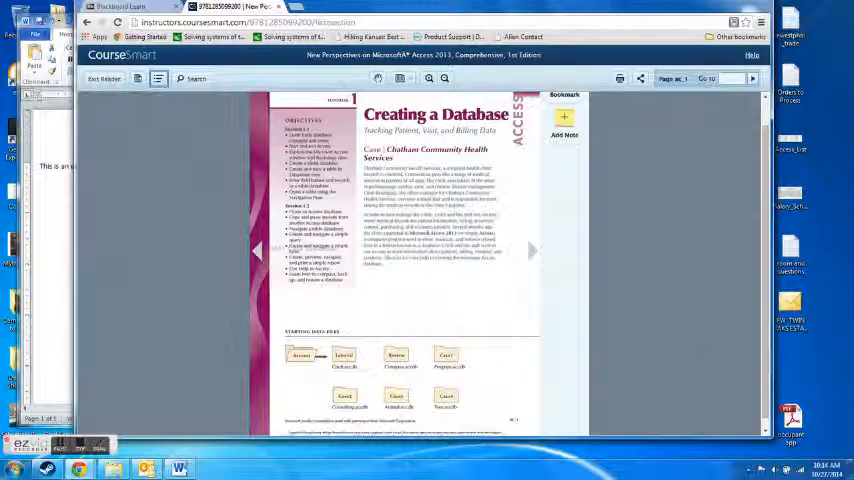
{"action": "mouse_move", "coordinate": [533, 255]}
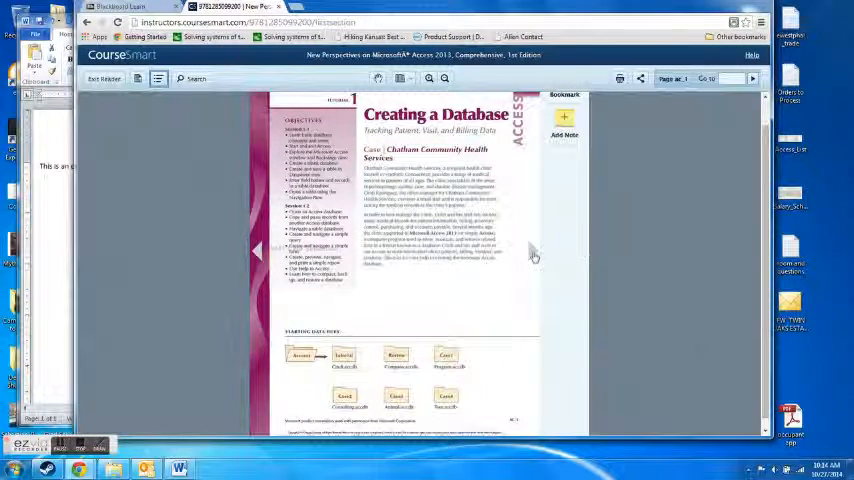
Page forward in the CourseSmart textbook to Session 1.1 Visual Overview, then return to Blackboard.
{"action": "left_click", "coordinate": [753, 79]}
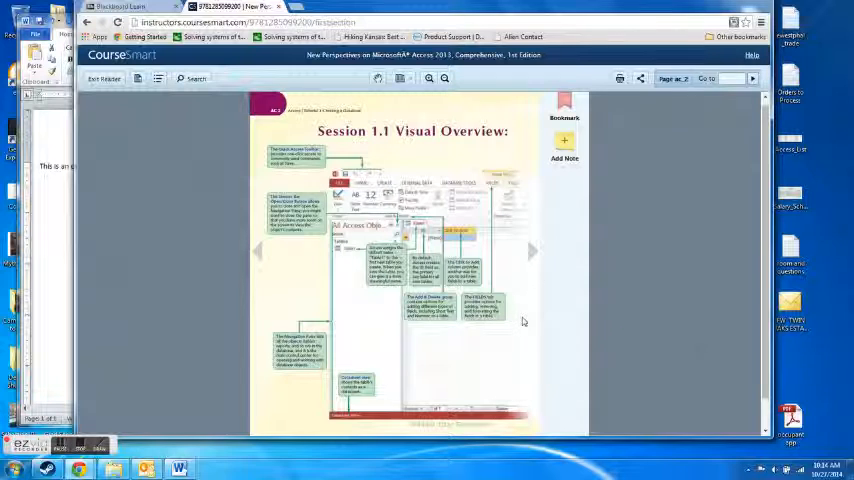
{"action": "left_click", "coordinate": [531, 251]}
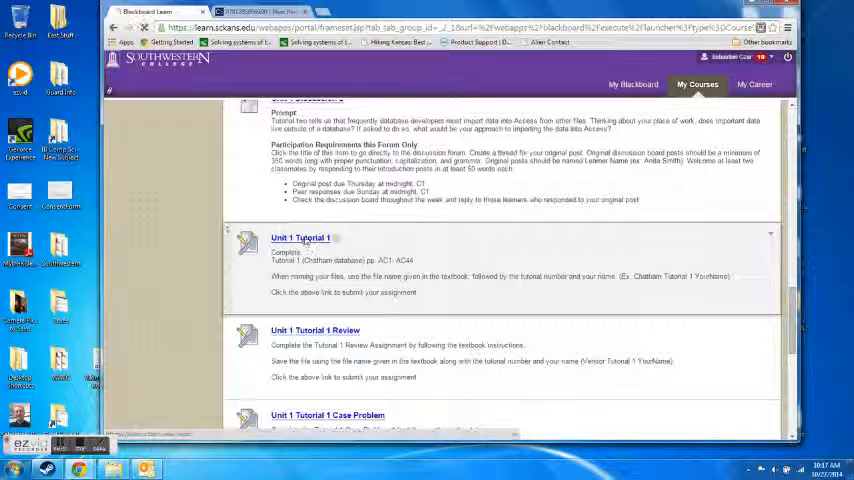
Reach the Assignment Submission area of Unit 1 Tutorial 1 with its attachment and comments fields.
{"action": "left_click", "coordinate": [300, 238]}
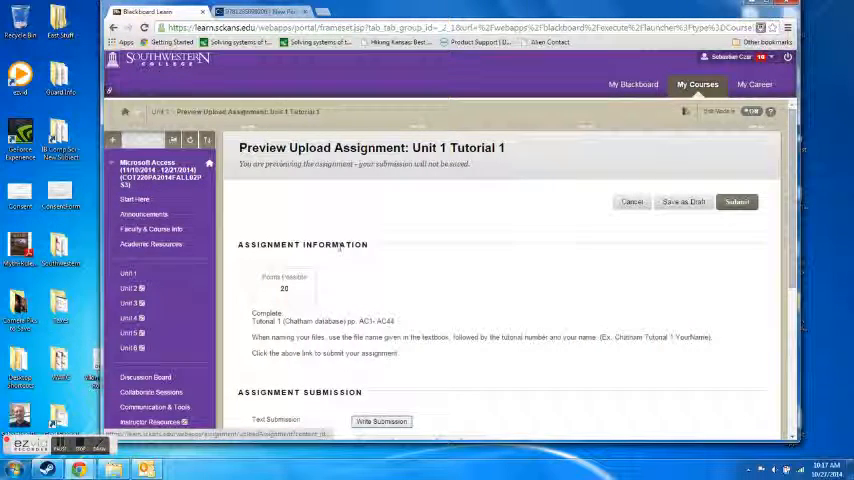
{"action": "scroll", "scroll_direction": "down", "scroll_amount": 3}
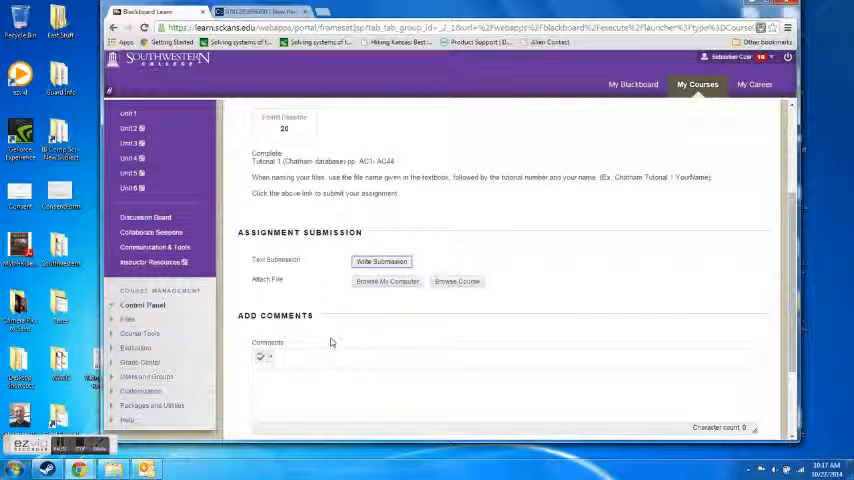
{"action": "scroll", "scroll_direction": "down", "scroll_amount": 3}
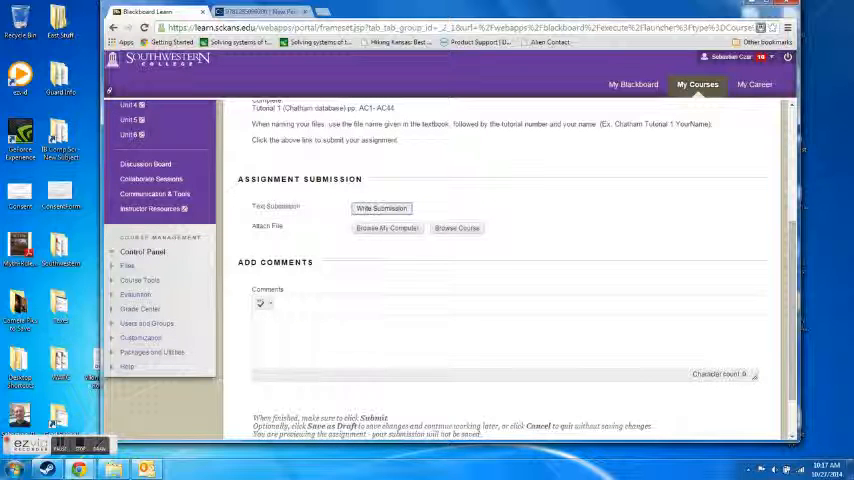
{"action": "mouse_move", "coordinate": [388, 228]}
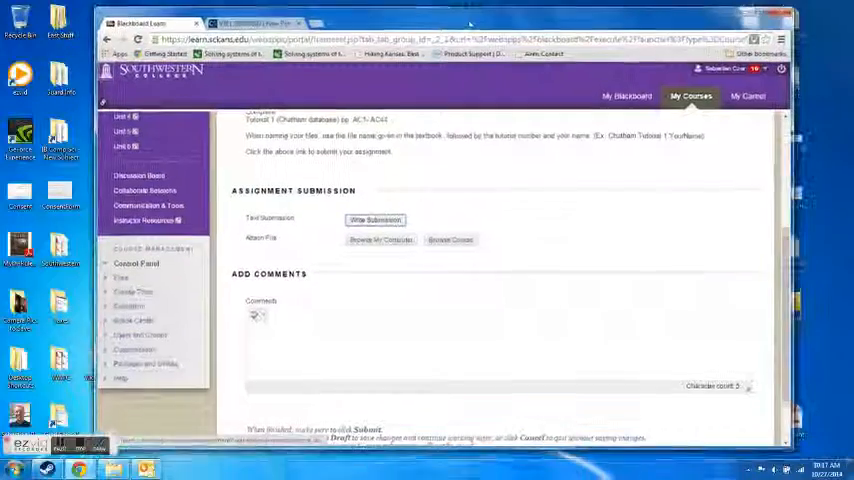
Attach the Chatham Tutorial 1 YourName database file from the Desktop and submit it.
{"action": "left_click", "coordinate": [380, 240]}
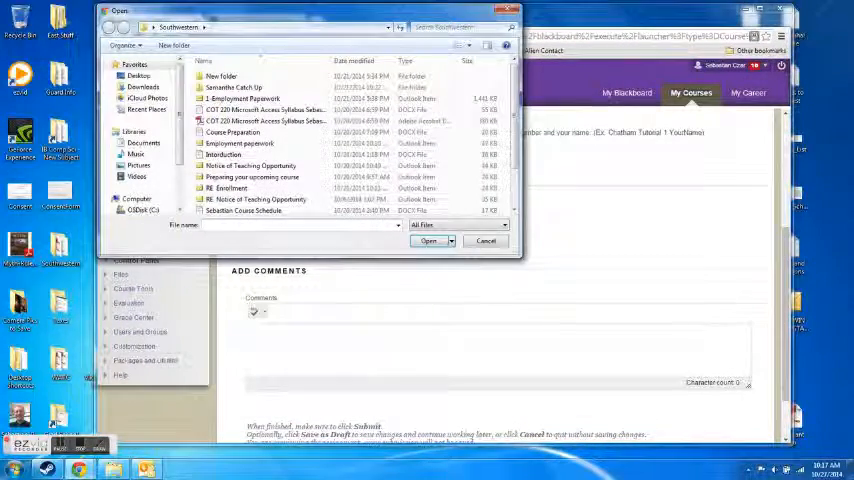
{"action": "left_click", "coordinate": [107, 28]}
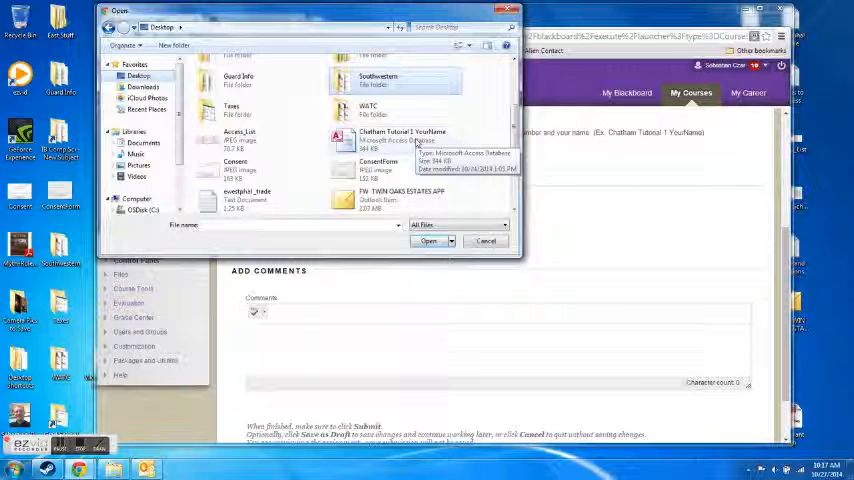
{"action": "left_click", "coordinate": [402, 138]}
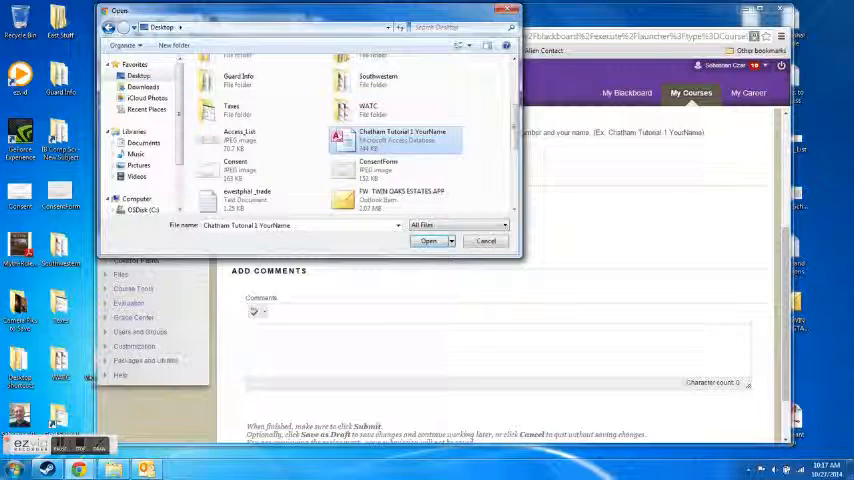
{"action": "left_click", "coordinate": [428, 240]}
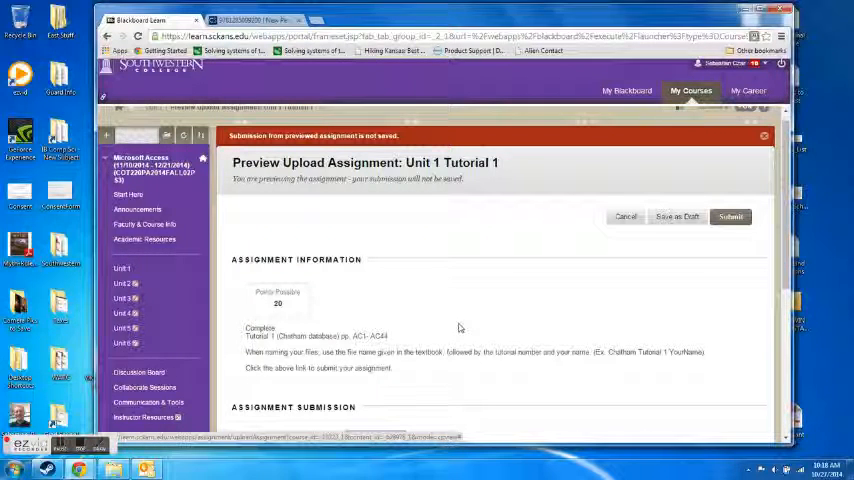
{"action": "scroll", "scroll_direction": "down", "scroll_amount": 3}
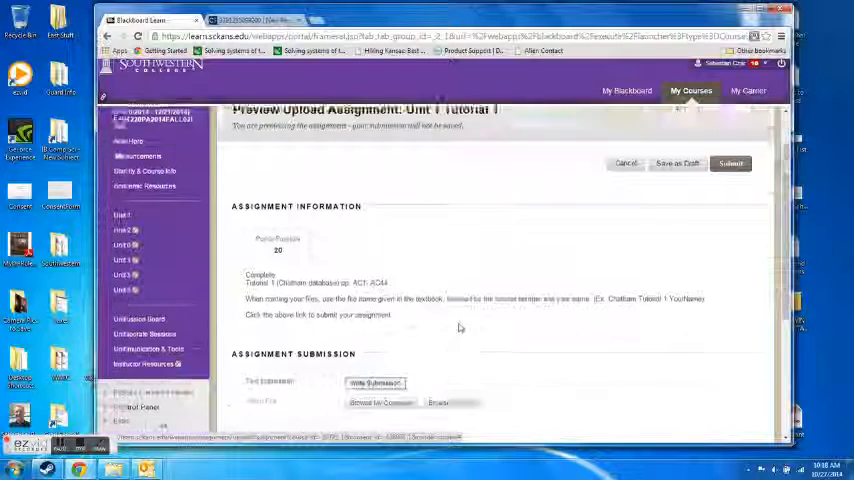